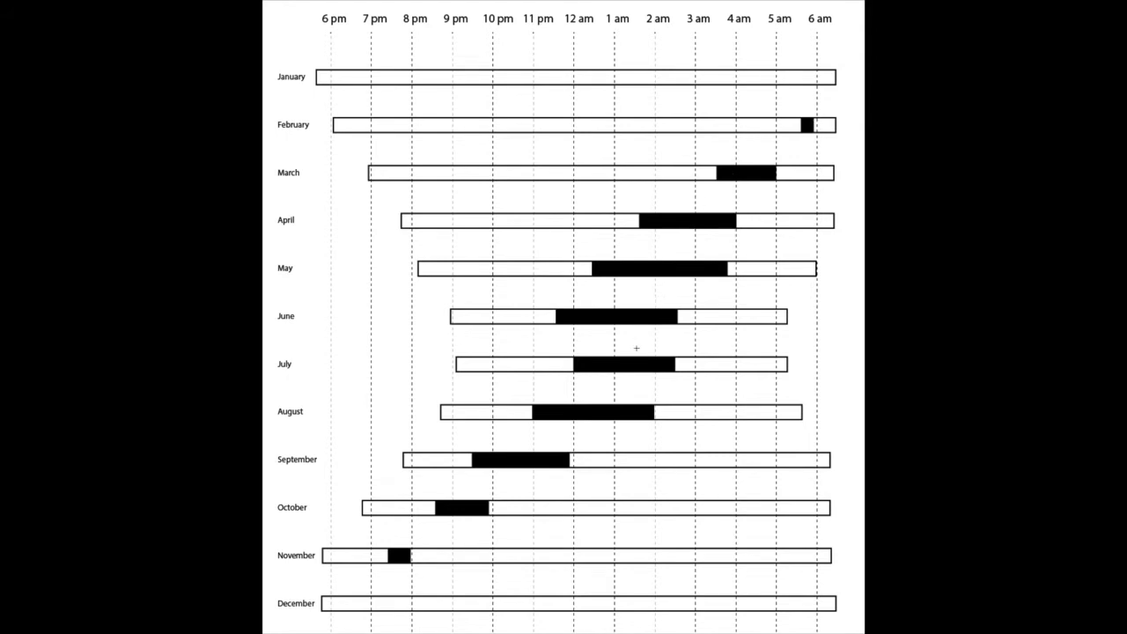
pyautogui.moveTo(442, 139)
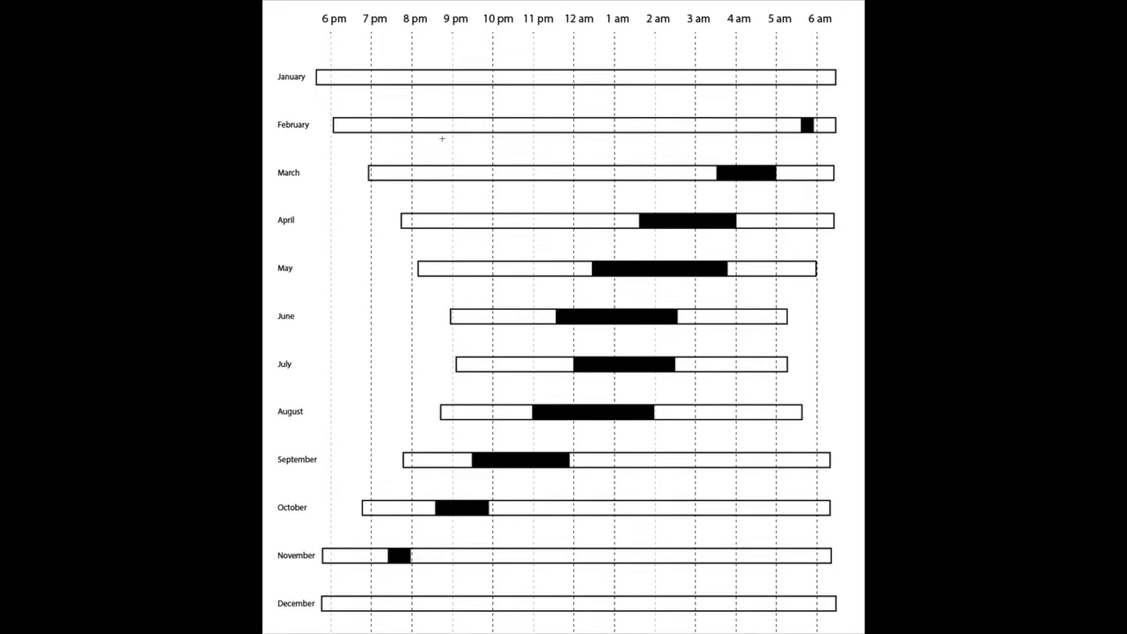
pyautogui.moveTo(806, 124)
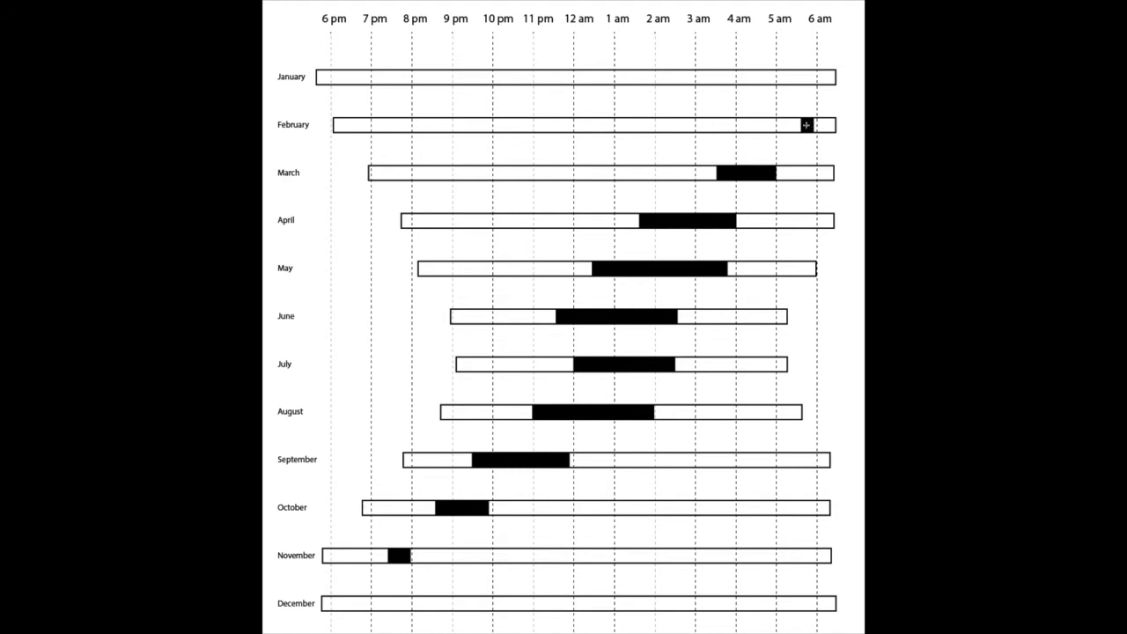
pyautogui.moveTo(739, 180)
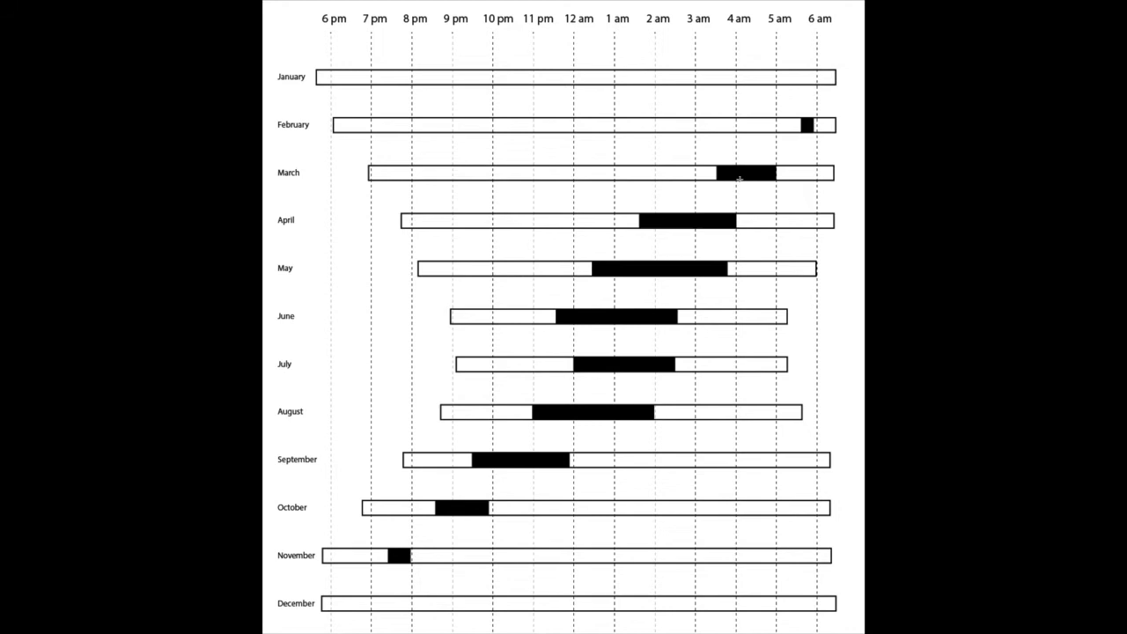
pyautogui.moveTo(776, 176)
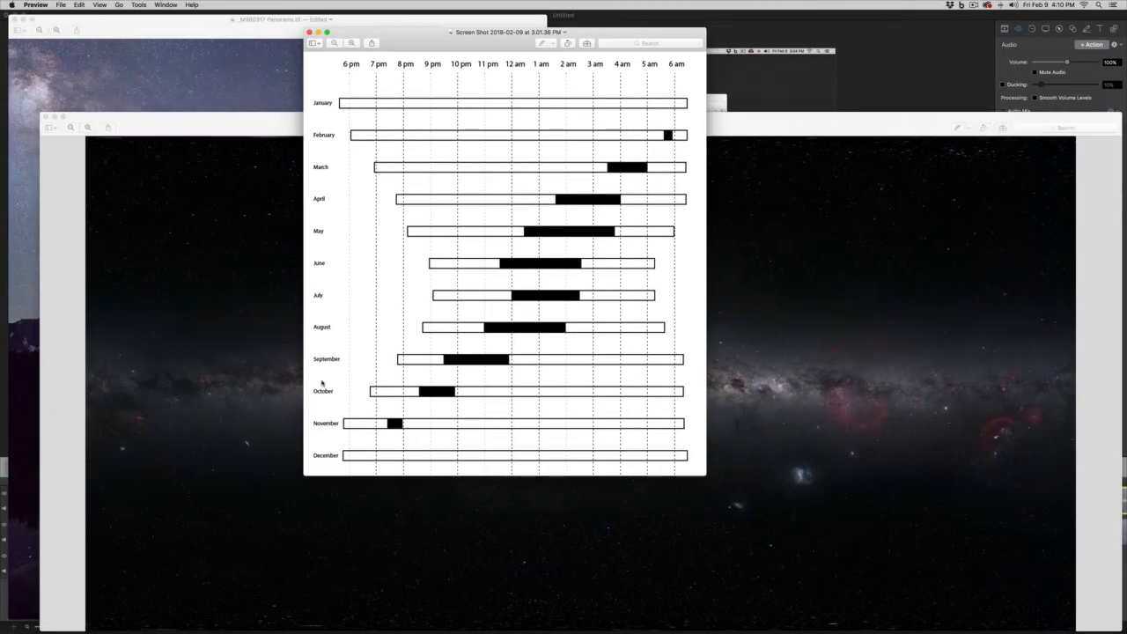
pyautogui.moveTo(773, 85)
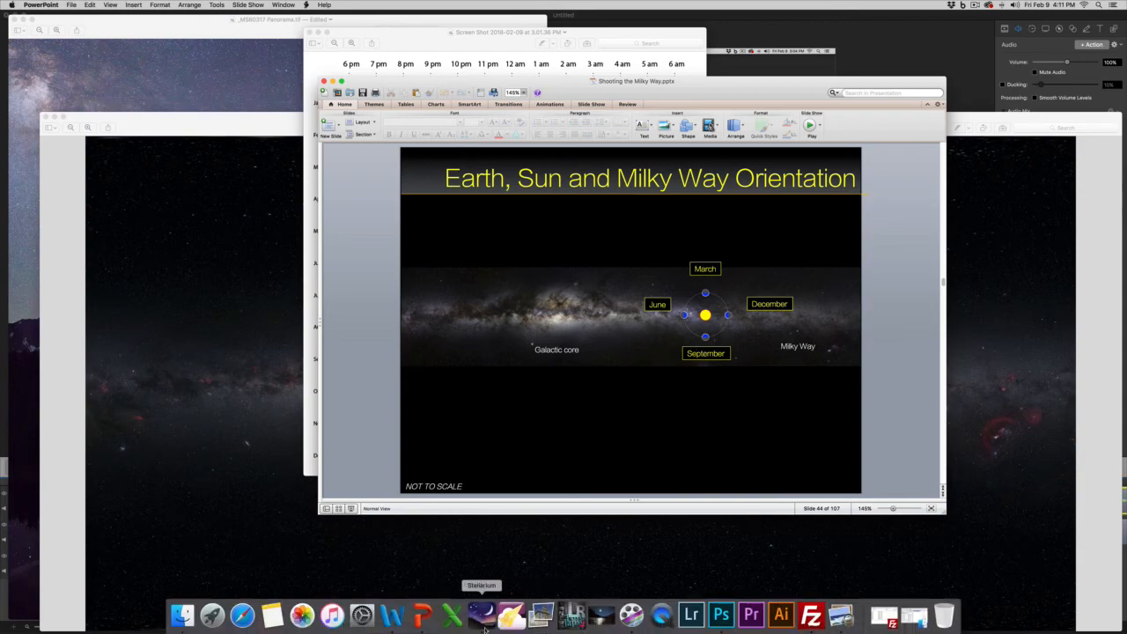
# Launch Stellarium from the Dock while the Earth, Sun and Milky Way Orientation slide is shown
pyautogui.click(480, 614)
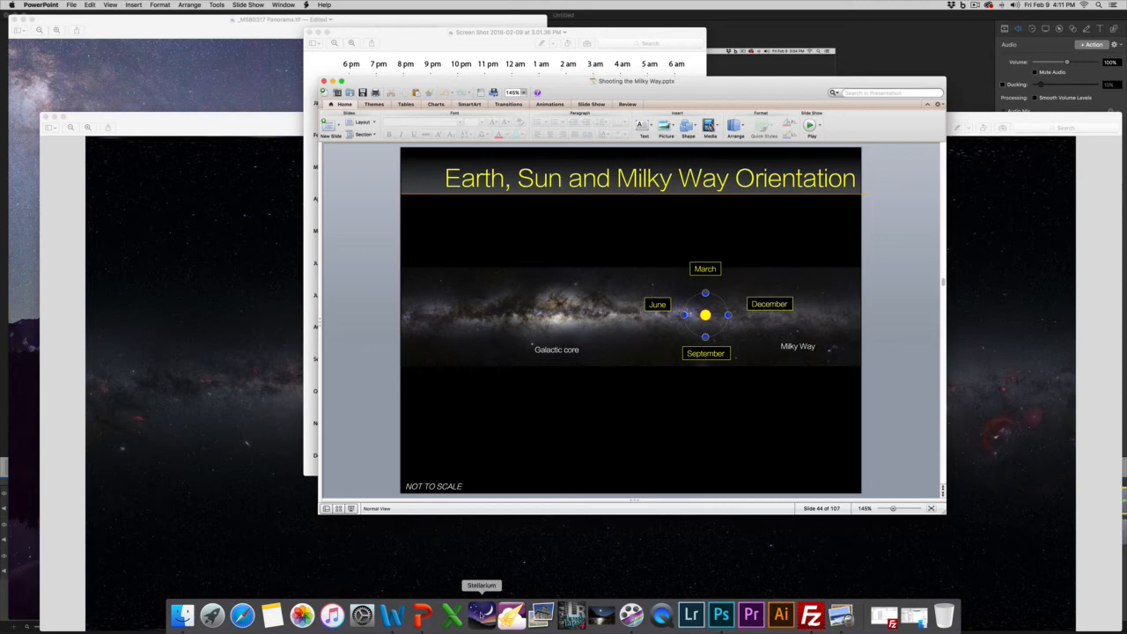
# Bring Stellarium forward, showing the twilight sky over Saint Paul on 2018-02-09
pyautogui.click(481, 614)
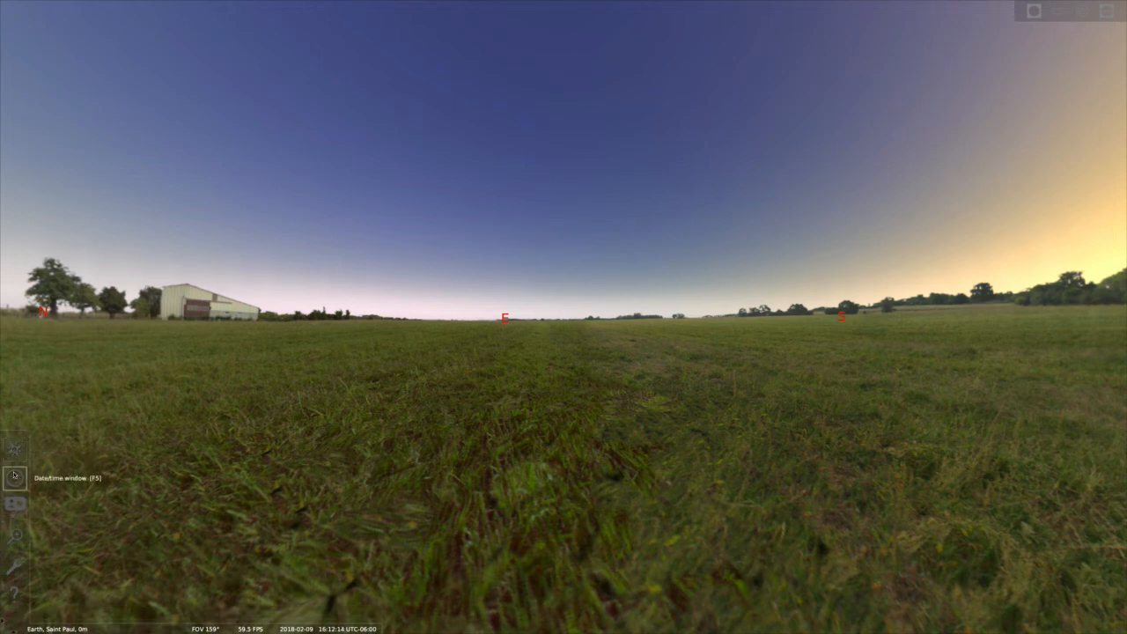
# Advance the Date/time window's hour to 20:00, revealing Betelgeuse, Procyon and Sirius
pyautogui.click(15, 475)
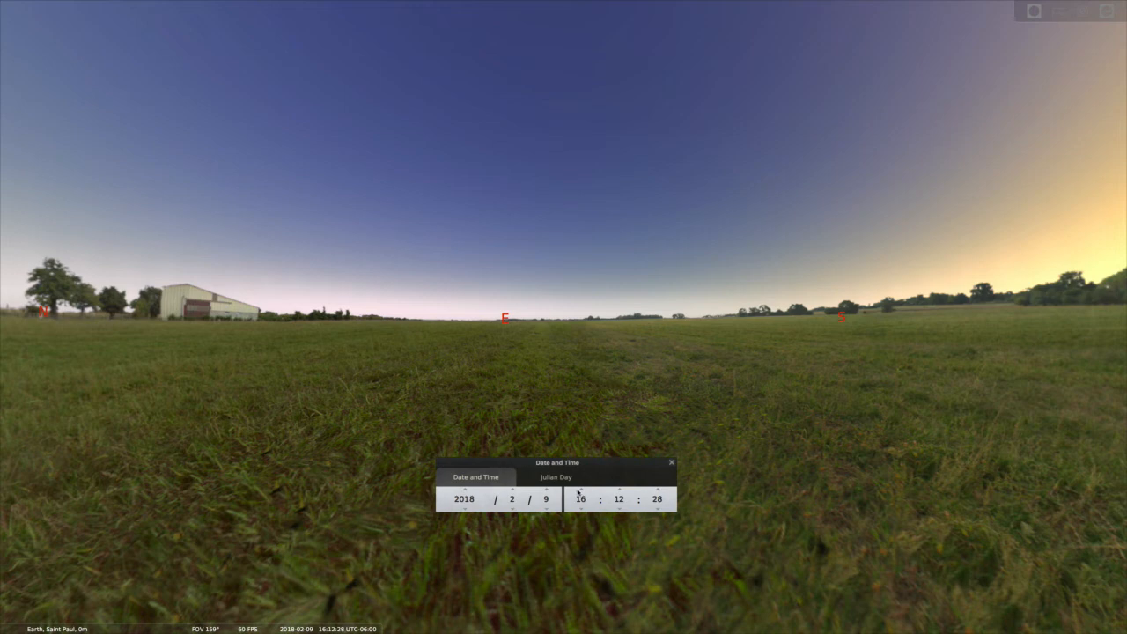
pyautogui.click(618, 499)
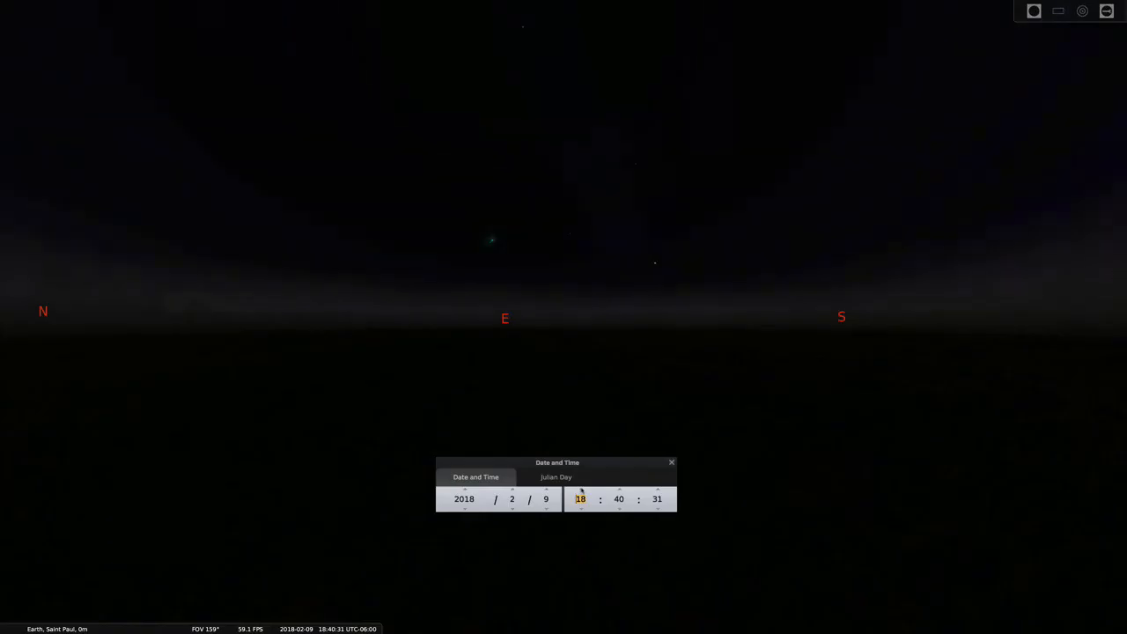
pyautogui.click(580, 488)
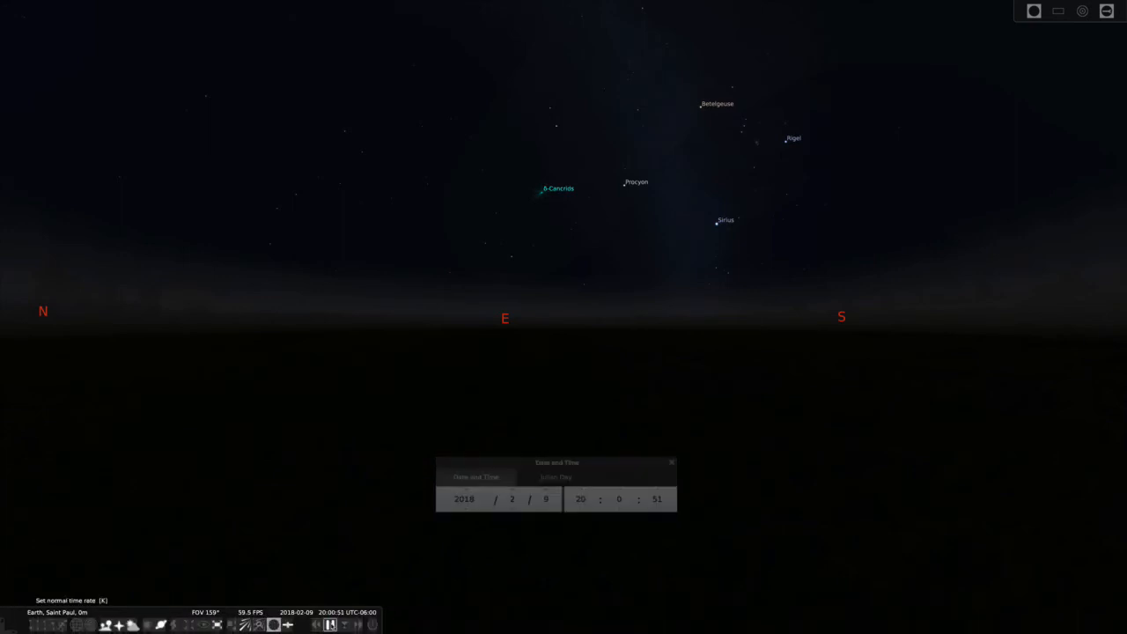
pyautogui.moveTo(493, 419)
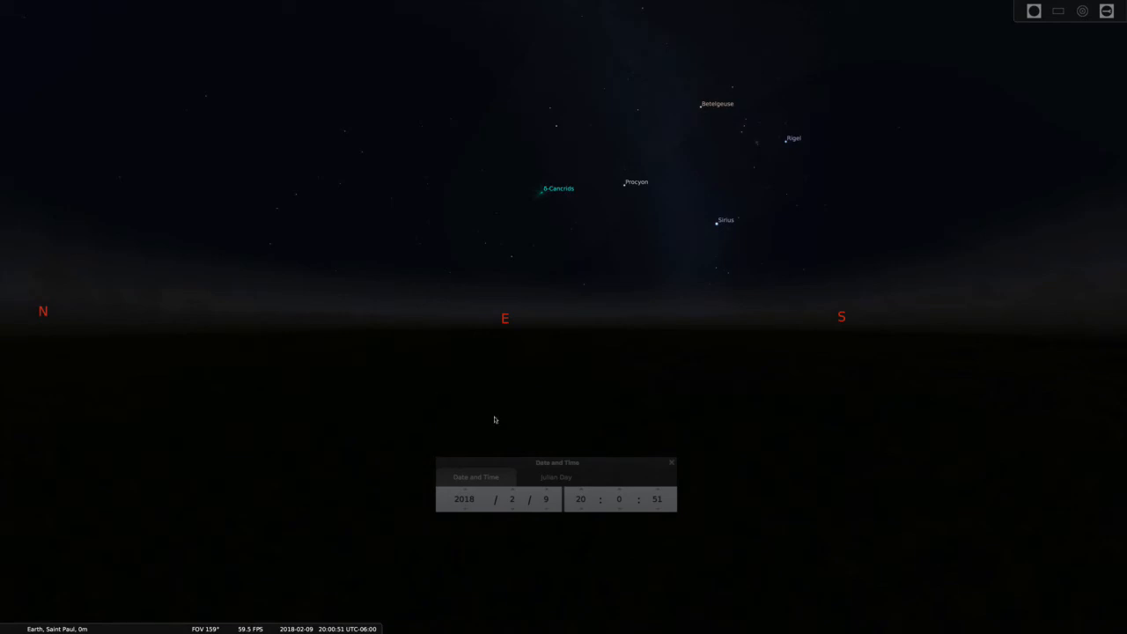
# Set the clock back to 19:00 on 2018-02-09, bringing Capella and Aldebaran into view
pyautogui.moveTo(556, 462); pyautogui.dragTo(612, 470)
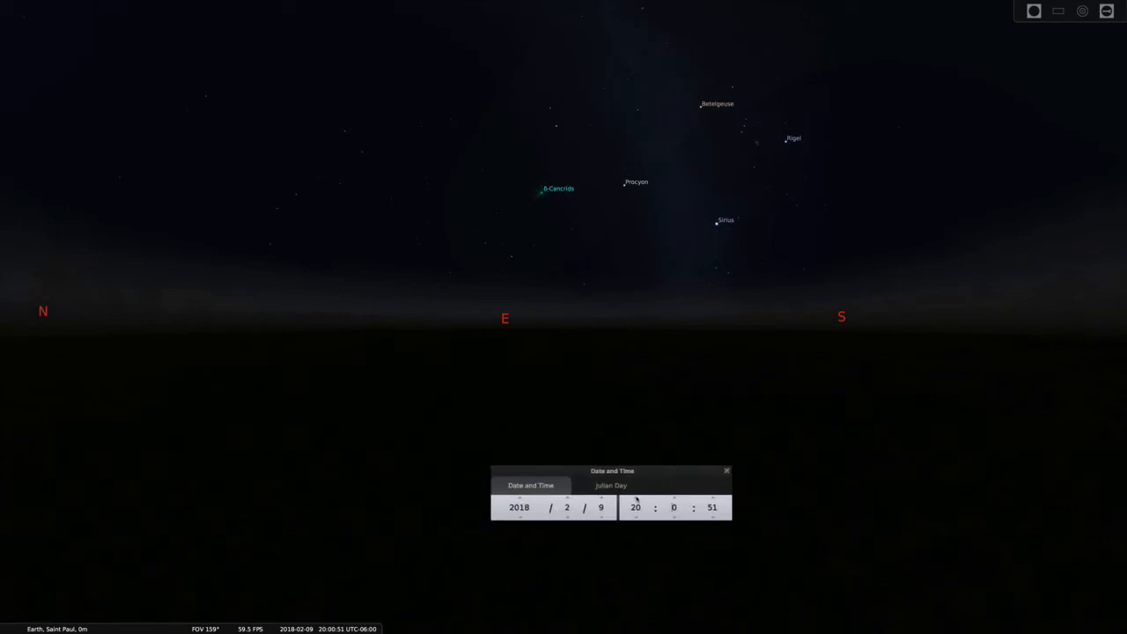
pyautogui.click(636, 499)
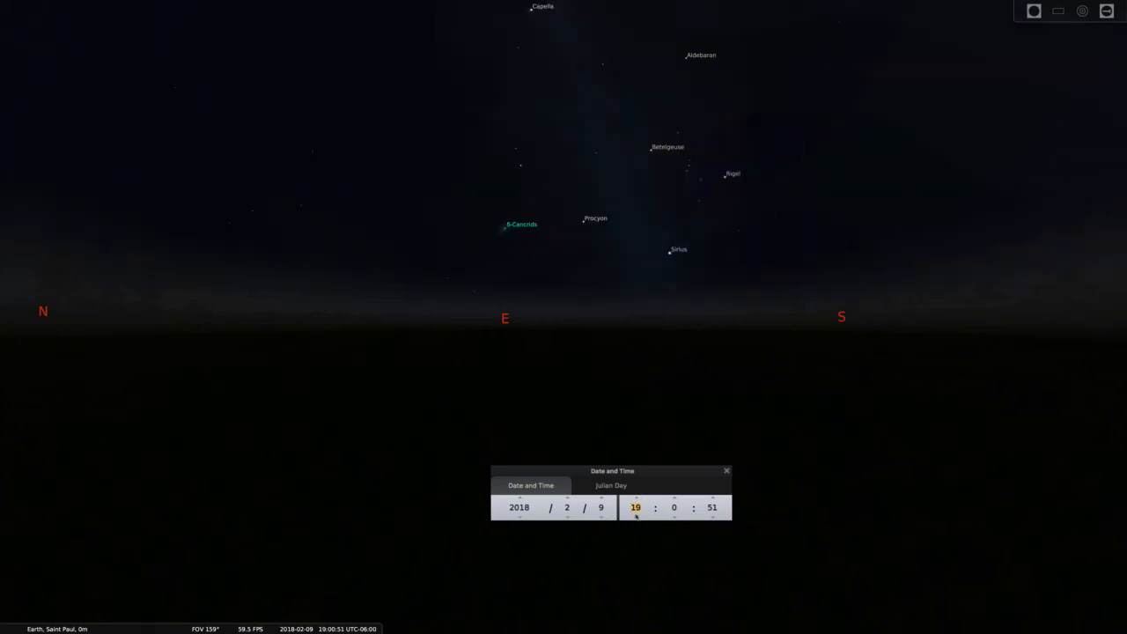
pyautogui.click(635, 517)
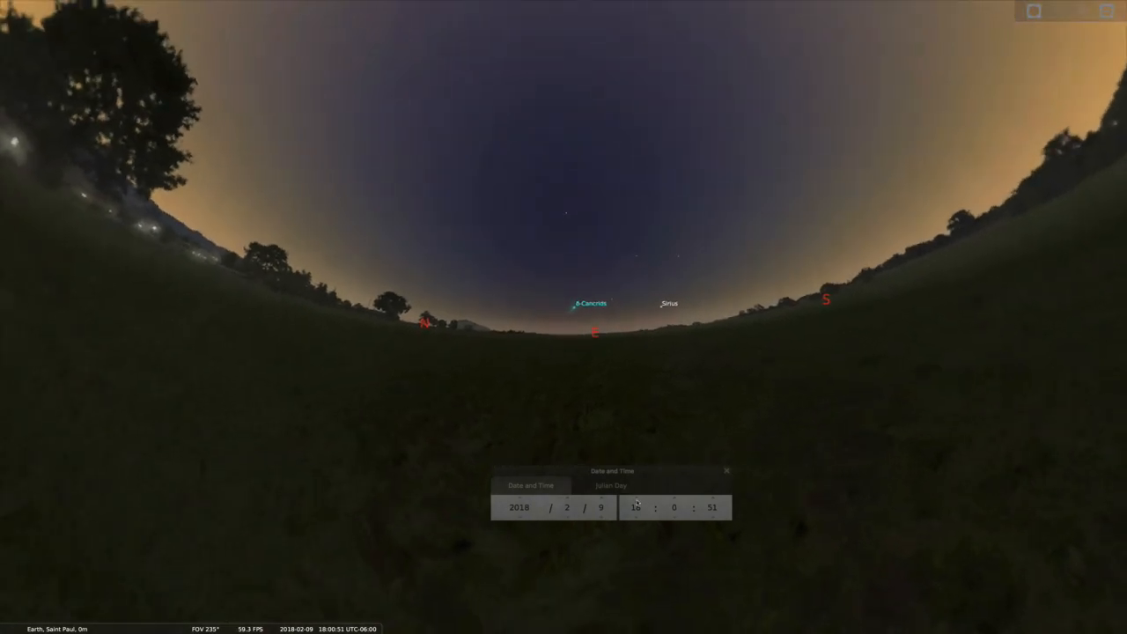
pyautogui.click(635, 501)
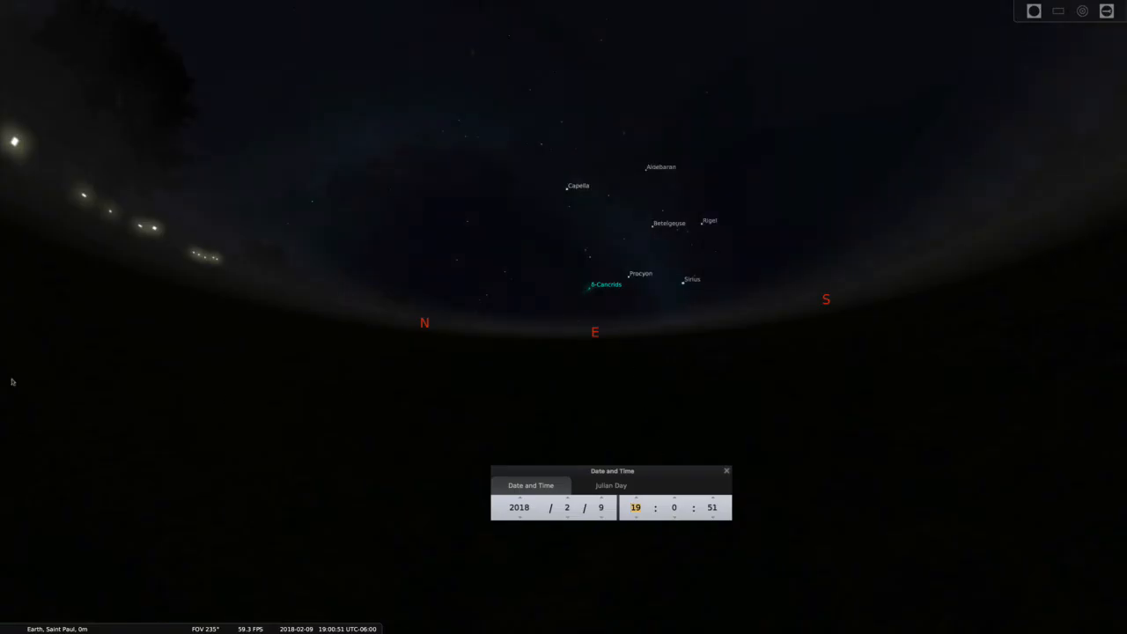
pyautogui.moveTo(303, 163)
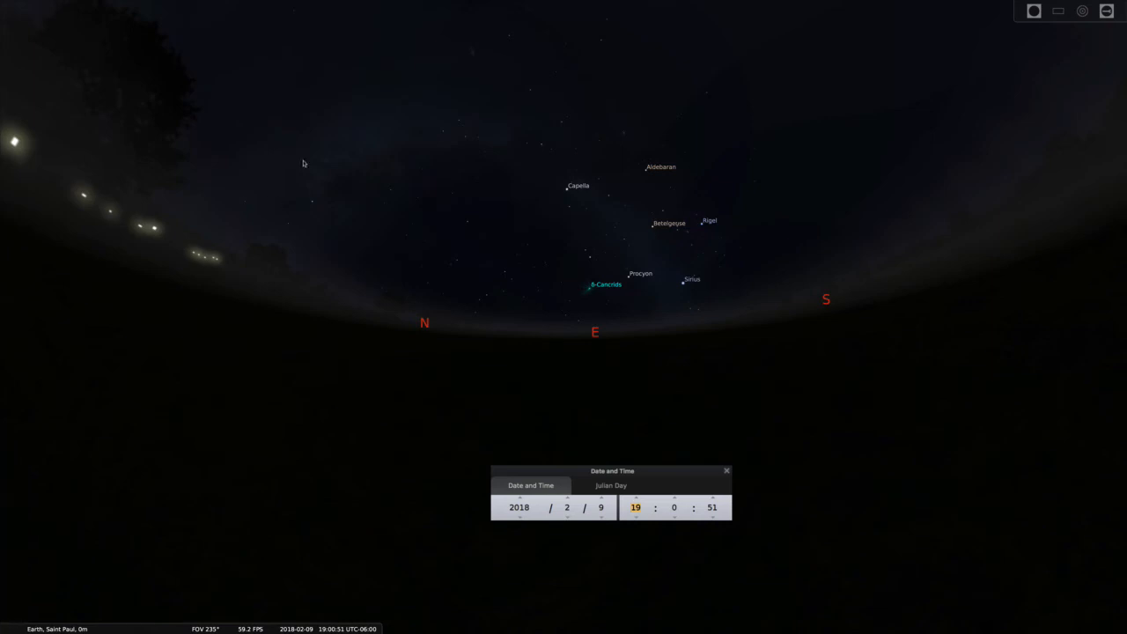
pyautogui.moveTo(15, 506)
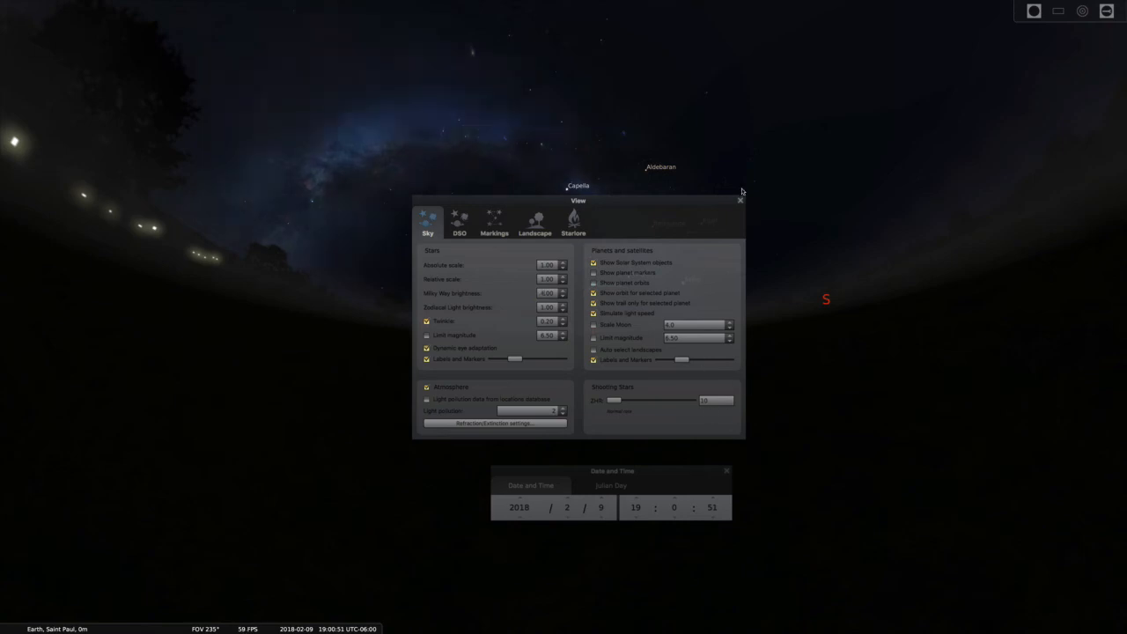
pyautogui.click(739, 201)
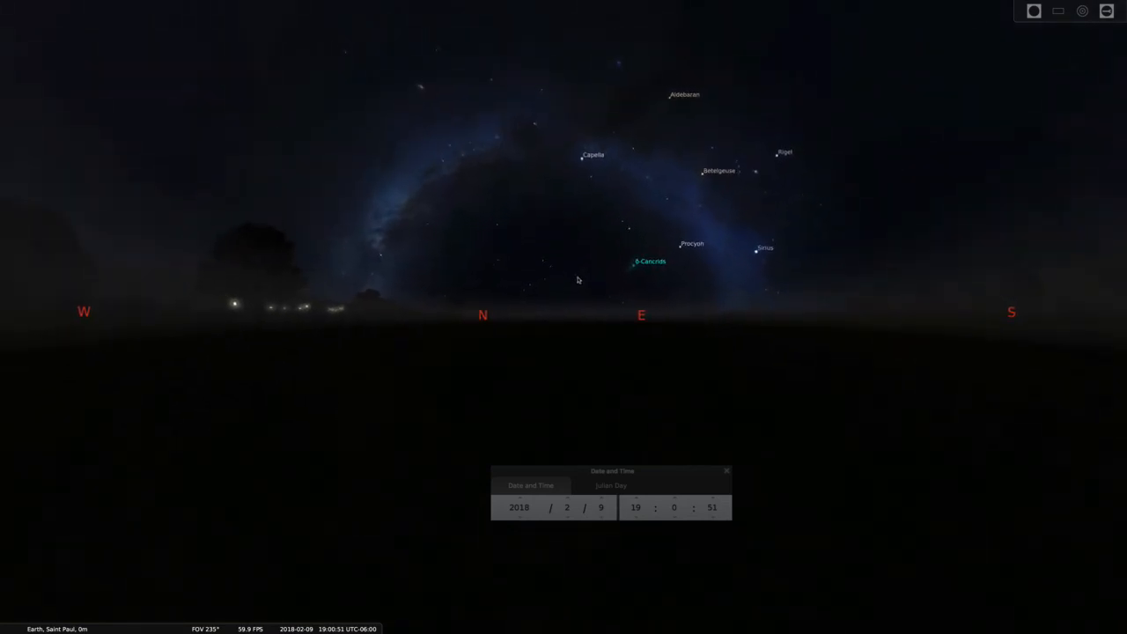
pyautogui.moveTo(697, 144)
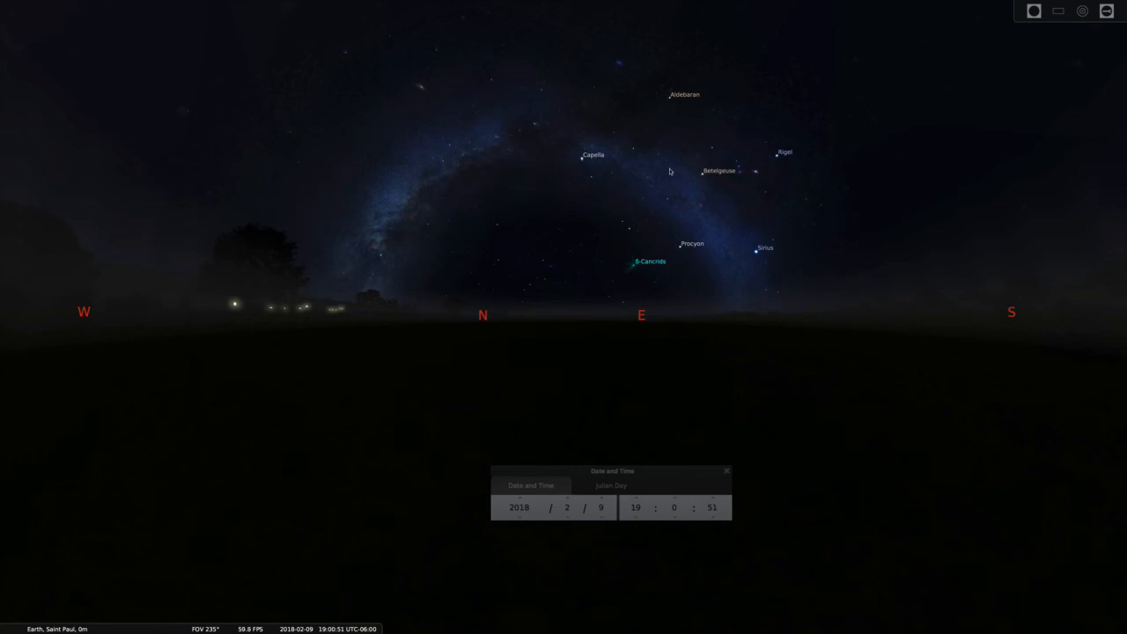
pyautogui.moveTo(676, 254)
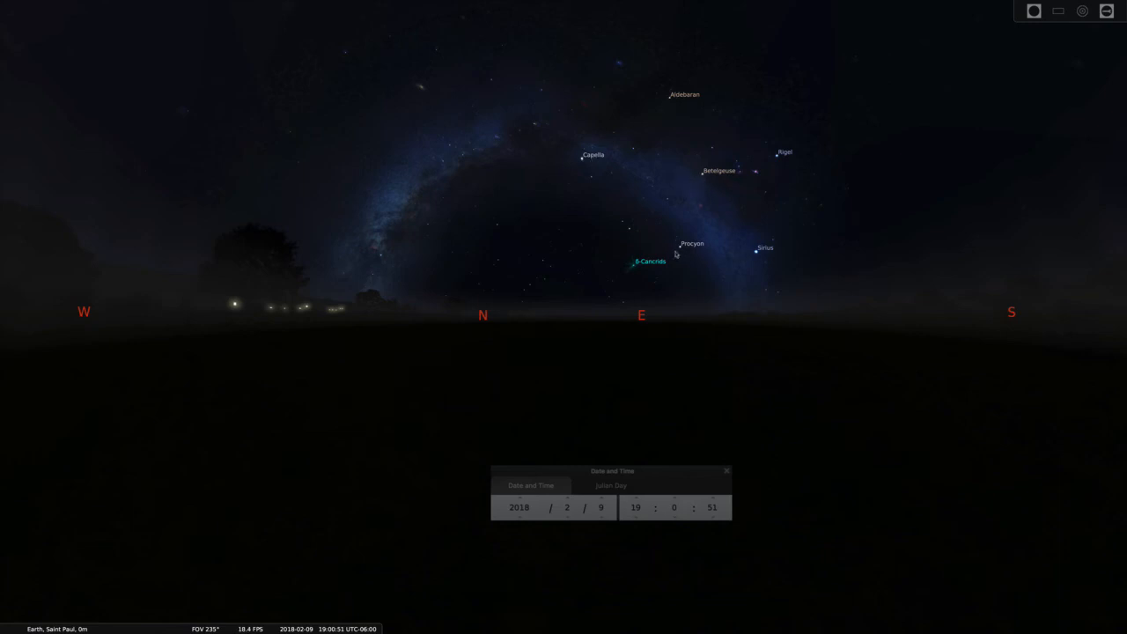
pyautogui.moveTo(685, 240)
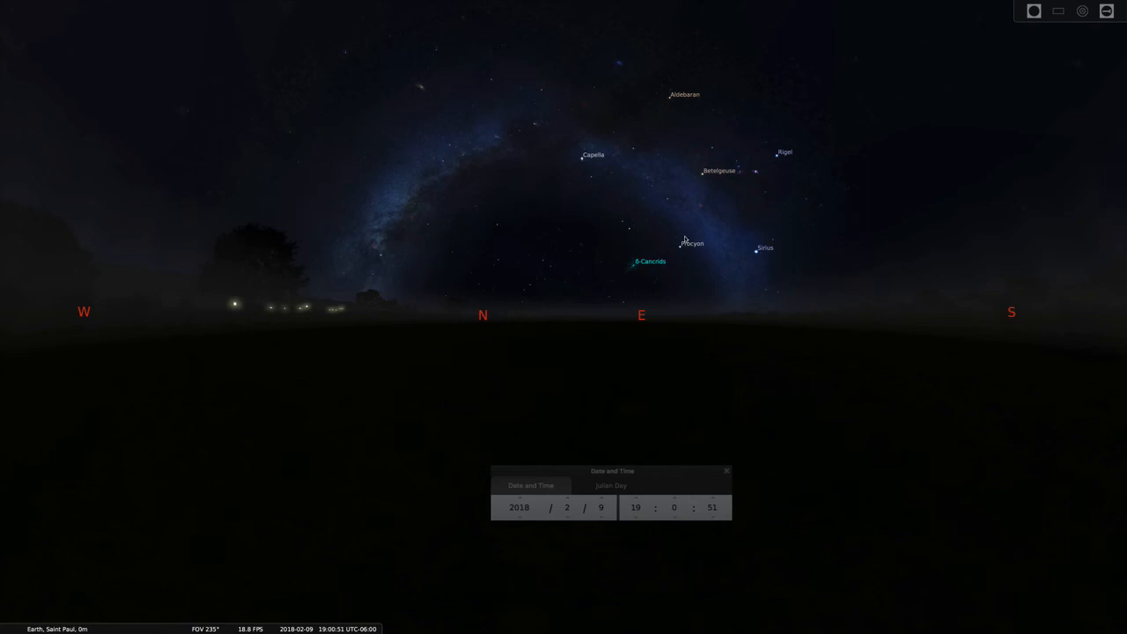
pyautogui.moveTo(651, 505)
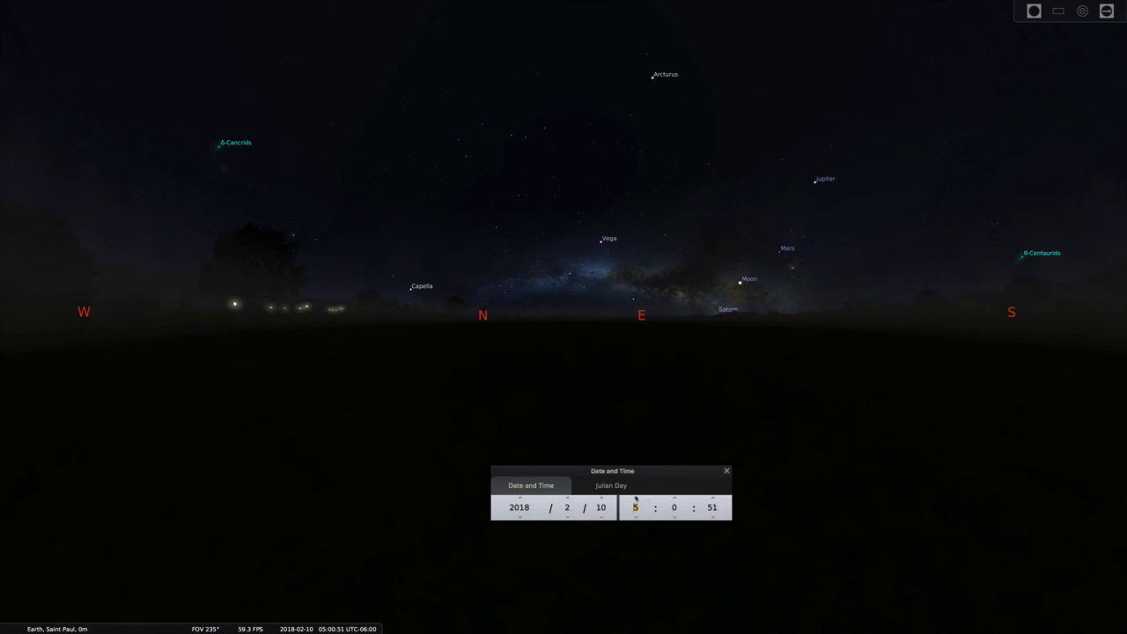
pyautogui.click(635, 501)
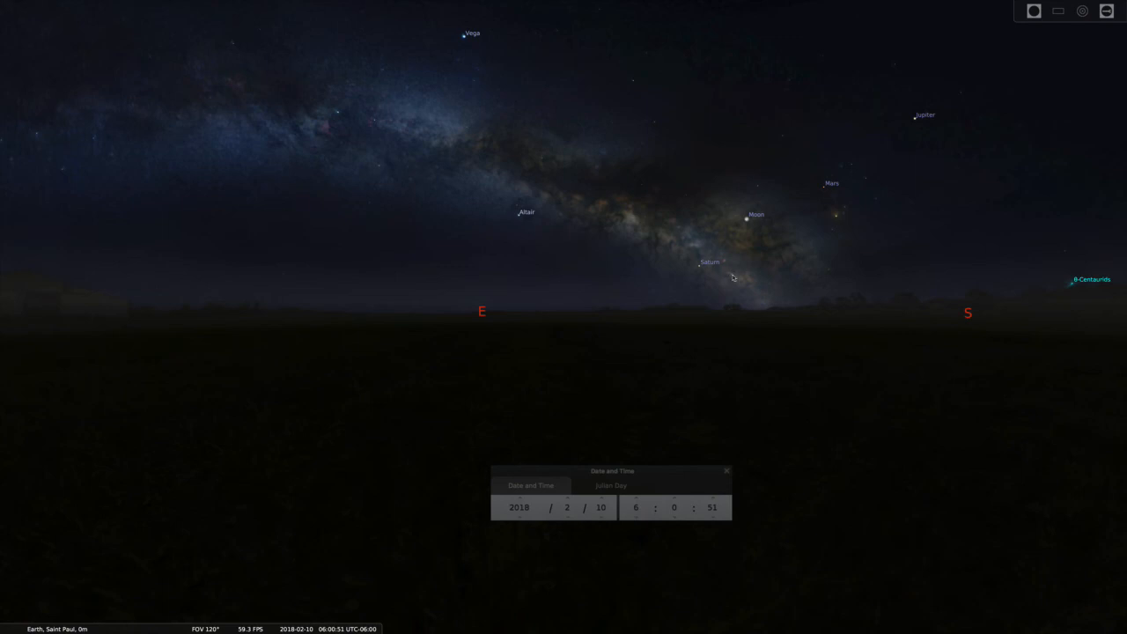
pyautogui.moveTo(872, 171)
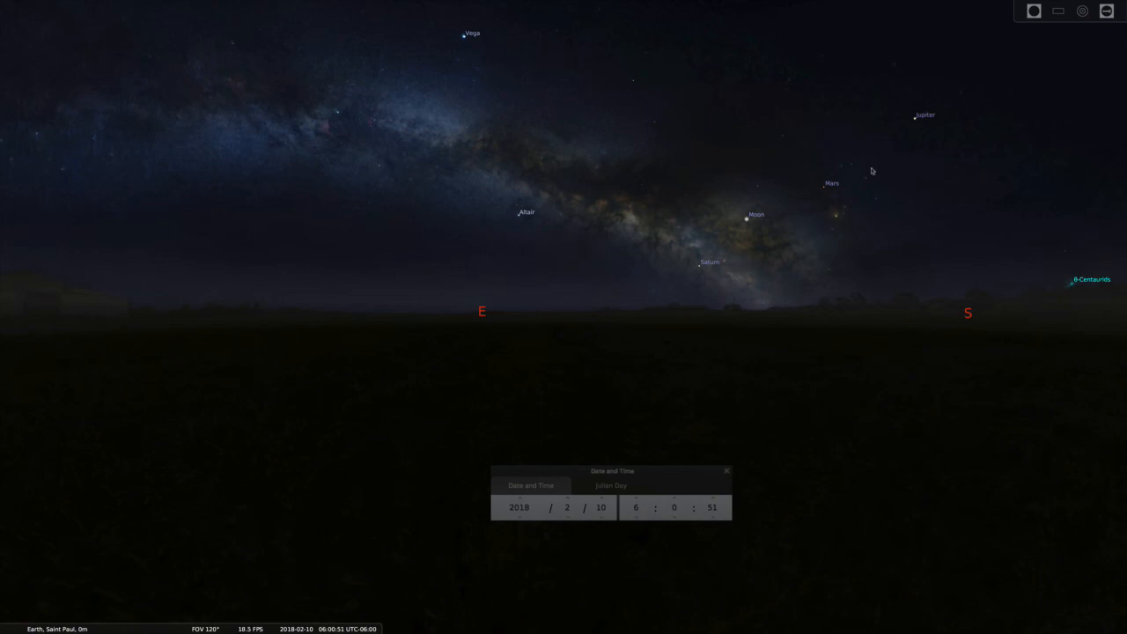
pyautogui.moveTo(814, 194)
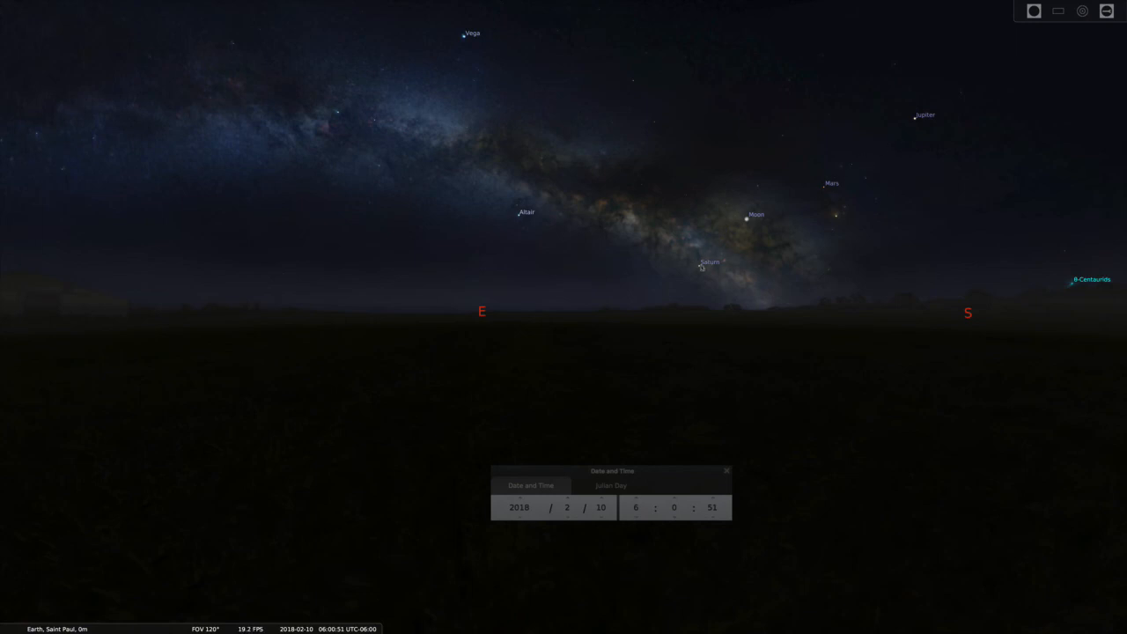
pyautogui.moveTo(641, 294)
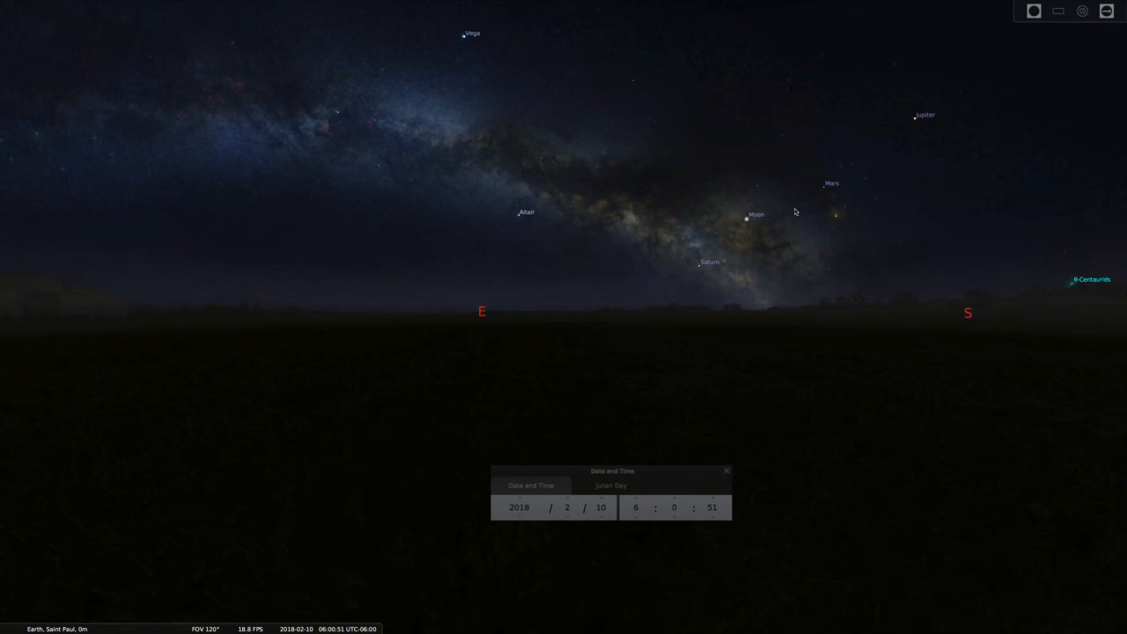
pyautogui.moveTo(641, 285)
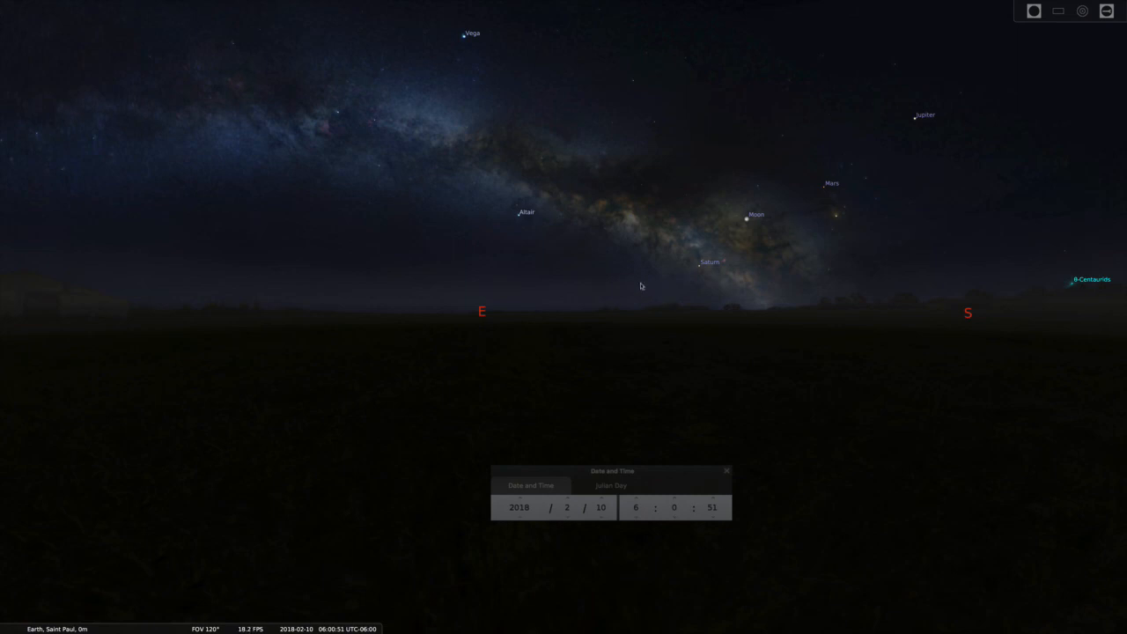
pyautogui.moveTo(646, 293)
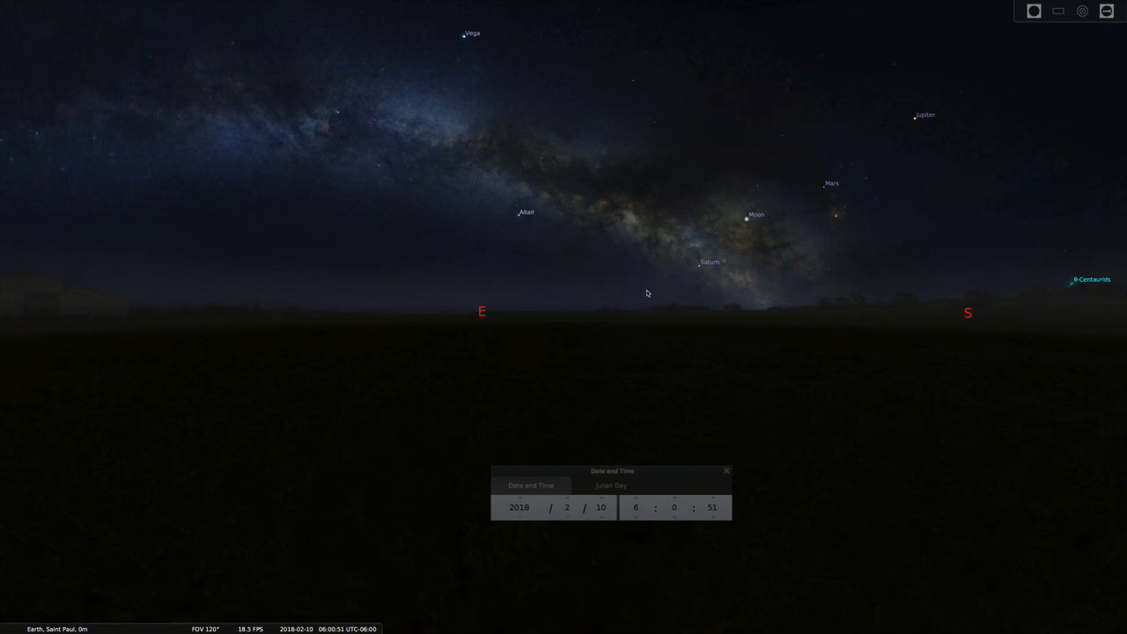
pyautogui.moveTo(750, 273)
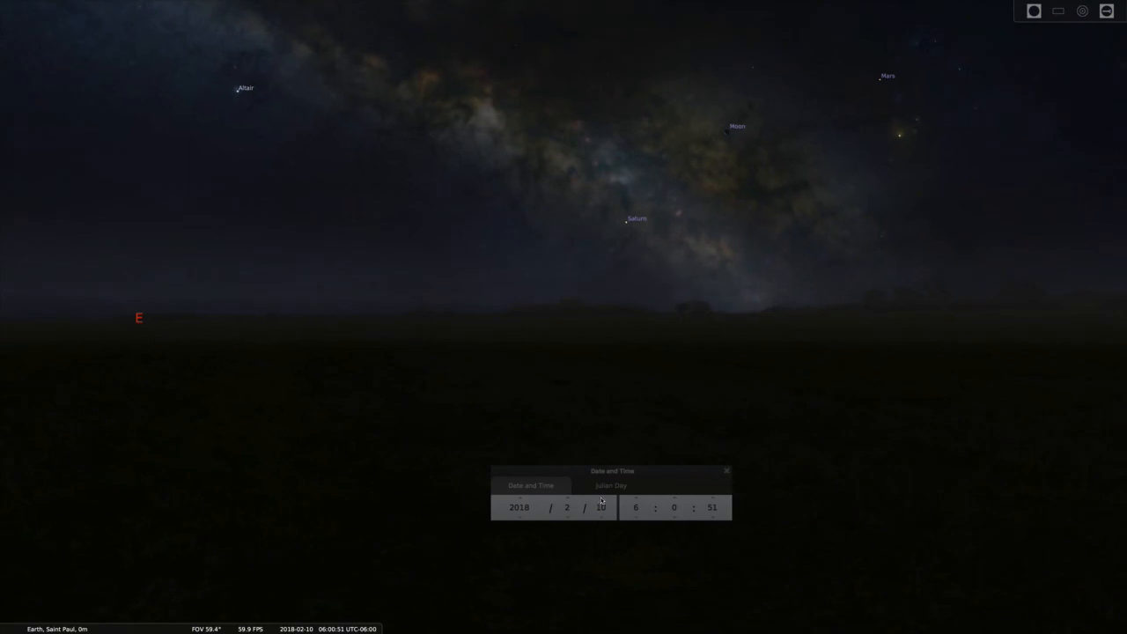
# Advance the date from 10 to 11 February 2018 so the Moon sits beside Saturn
pyautogui.click(601, 500)
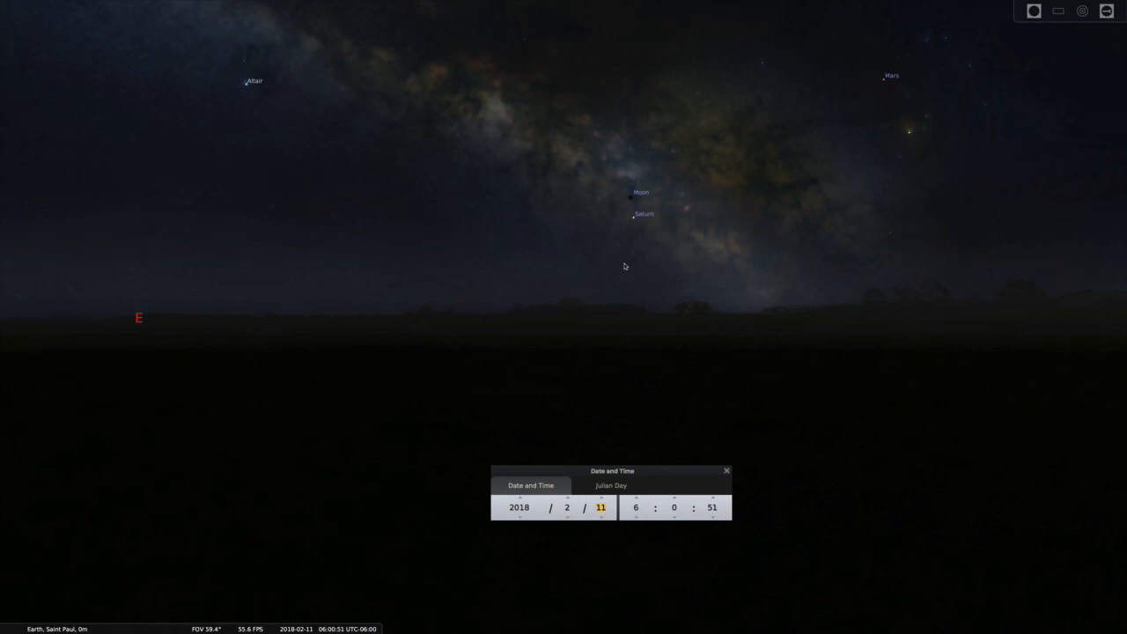
pyautogui.moveTo(636, 221)
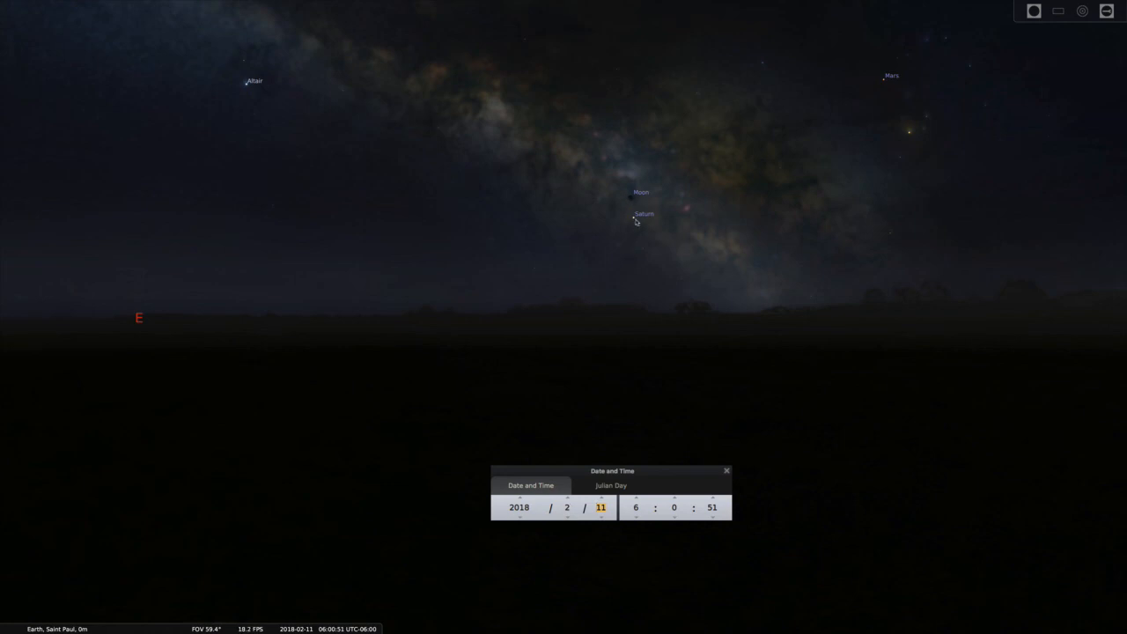
pyautogui.moveTo(588, 174)
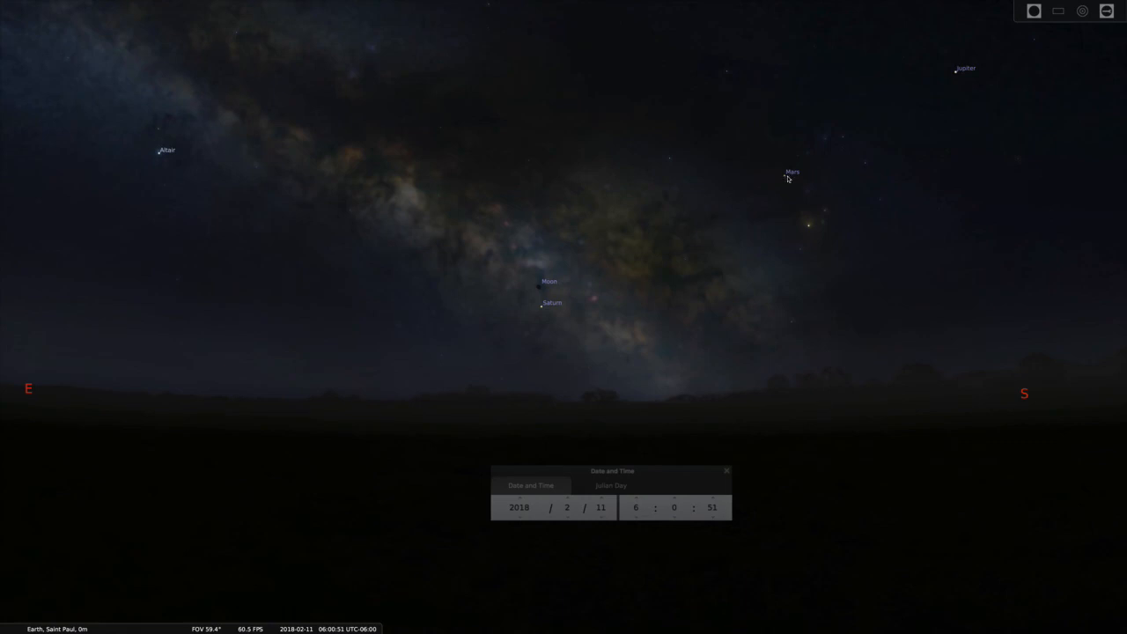
pyautogui.moveTo(918, 124)
pyautogui.write('4')
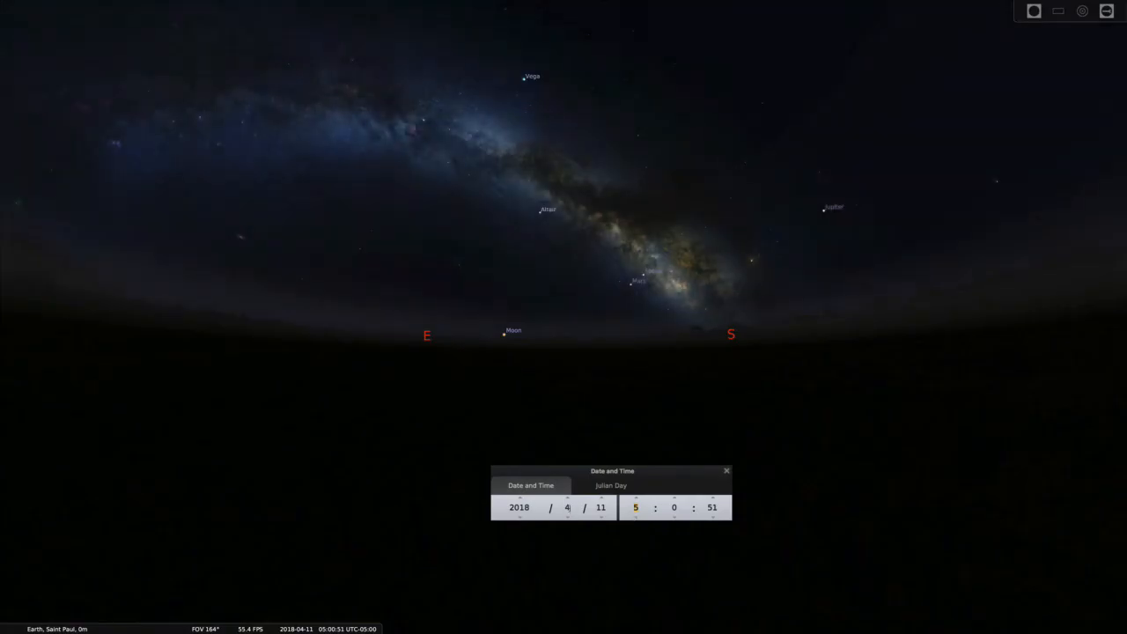
# Preview other months and hours, then restore 2018-02-11 at 06:00
pyautogui.click(636, 517)
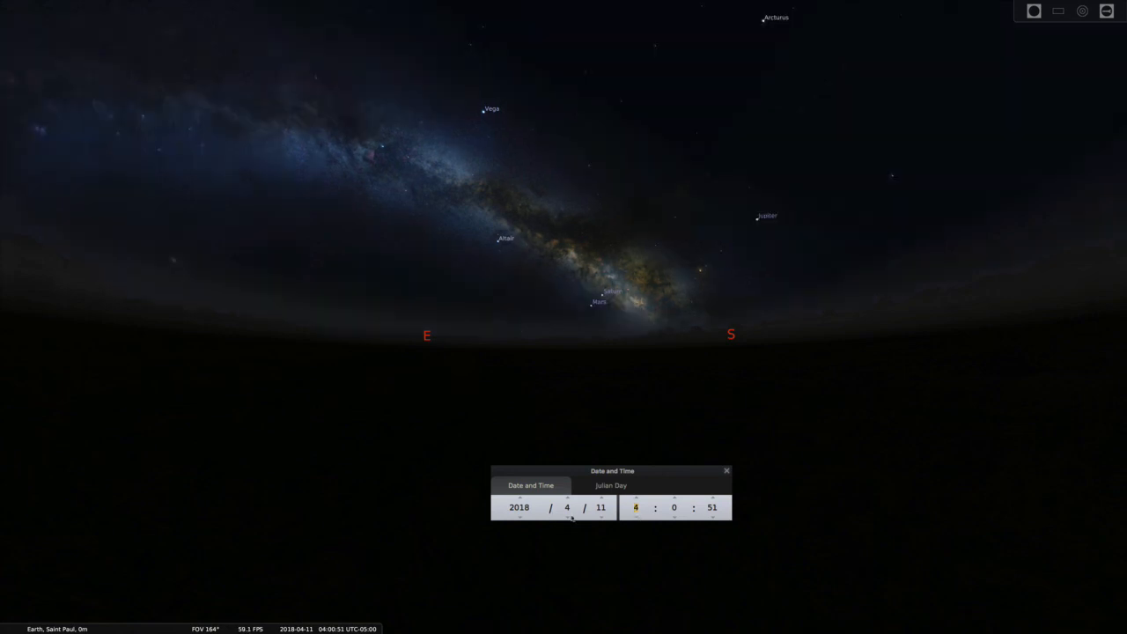
pyautogui.click(567, 500)
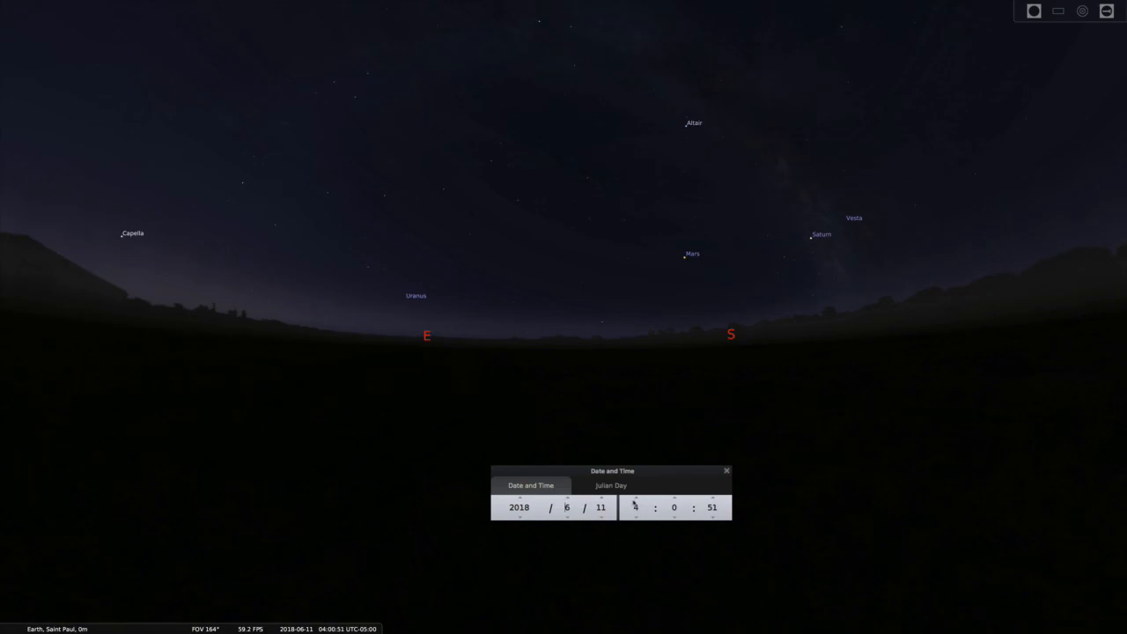
pyautogui.click(635, 514)
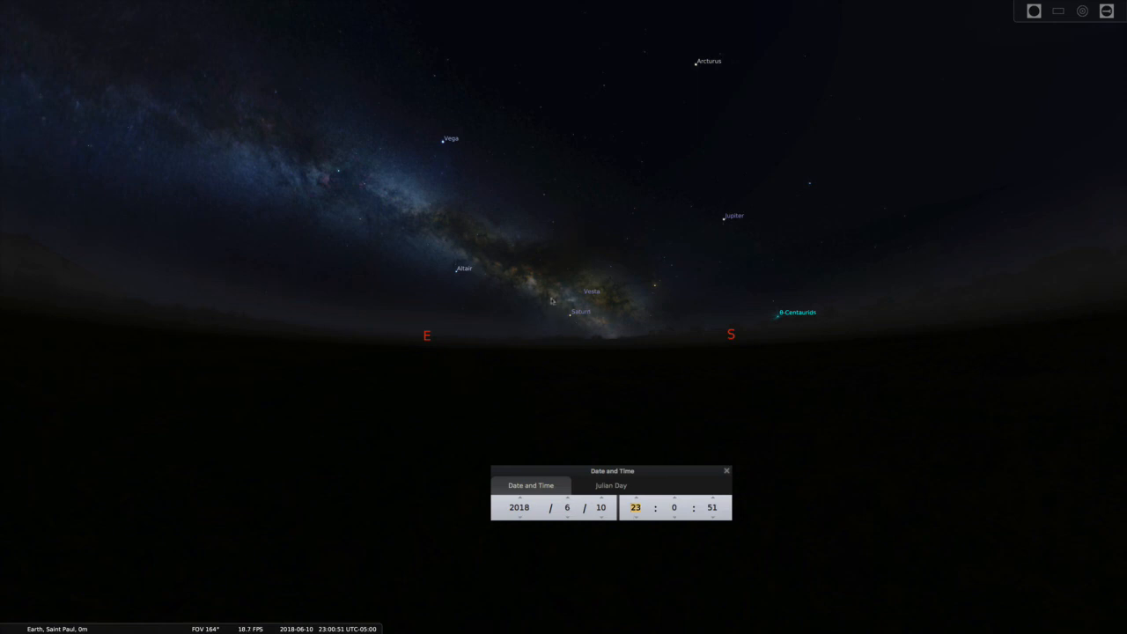
pyautogui.click(566, 515)
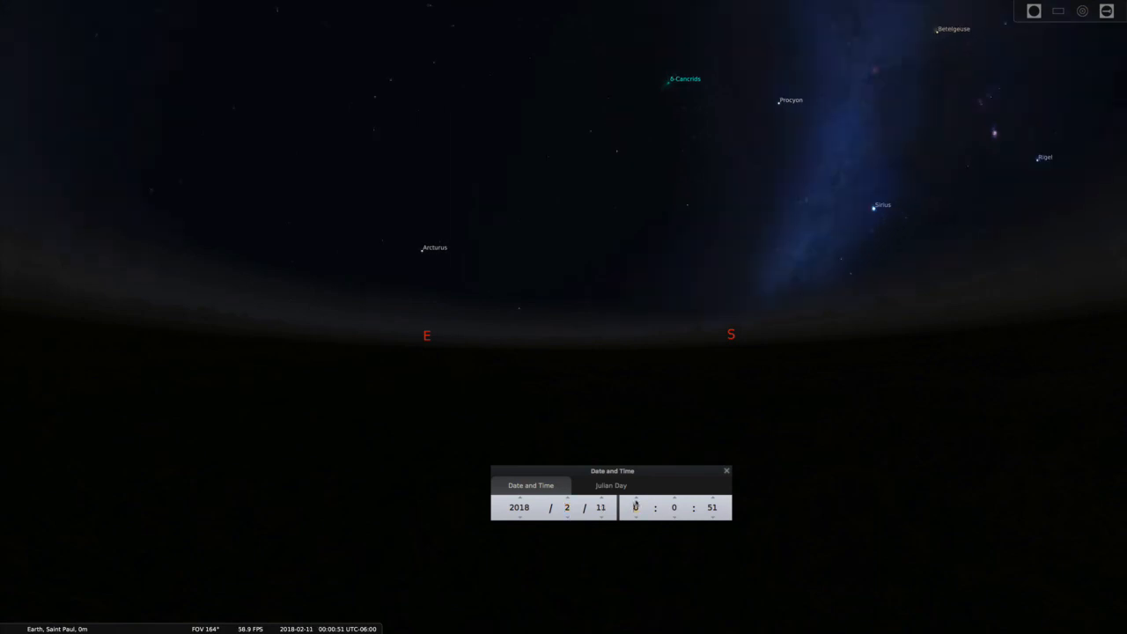
pyautogui.click(637, 500)
pyautogui.write('6')
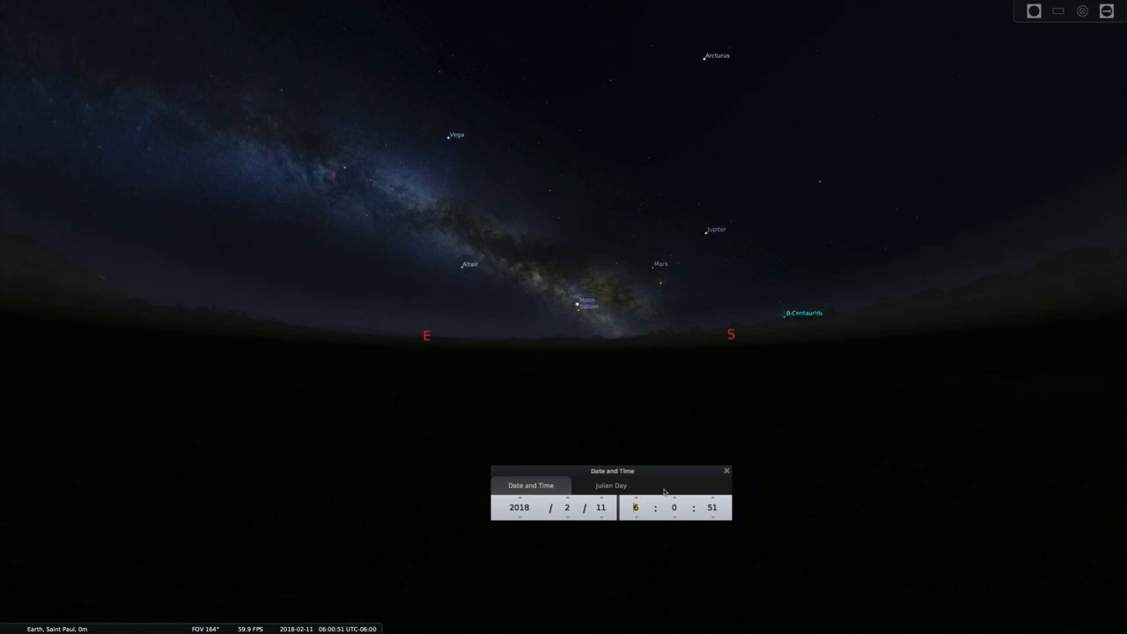
pyautogui.moveTo(666, 483)
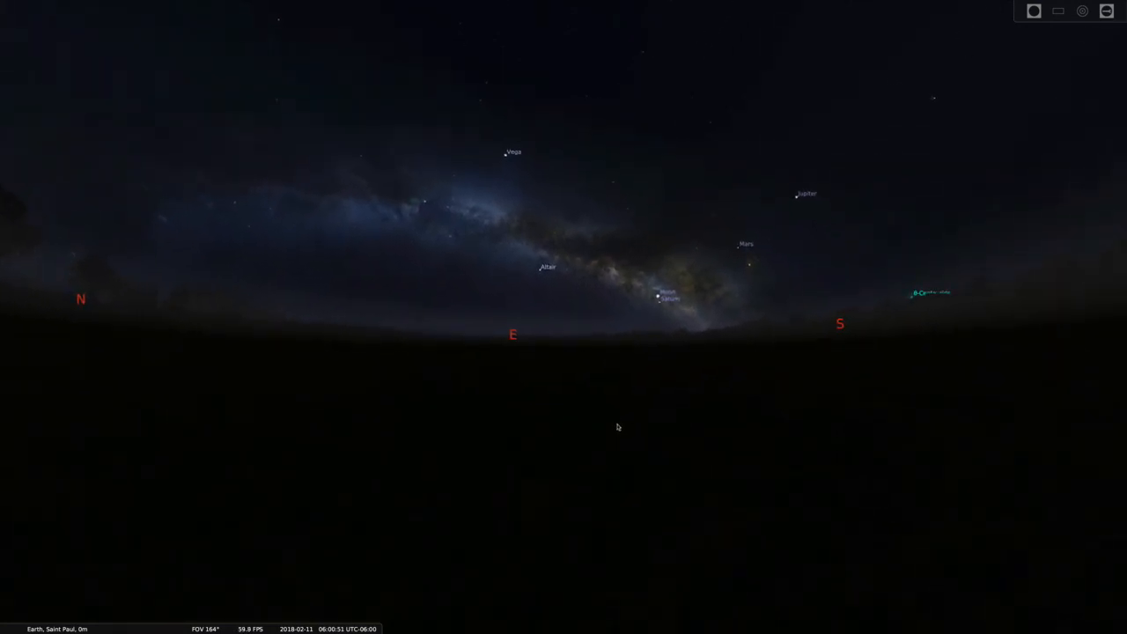
pyautogui.moveTo(701, 306)
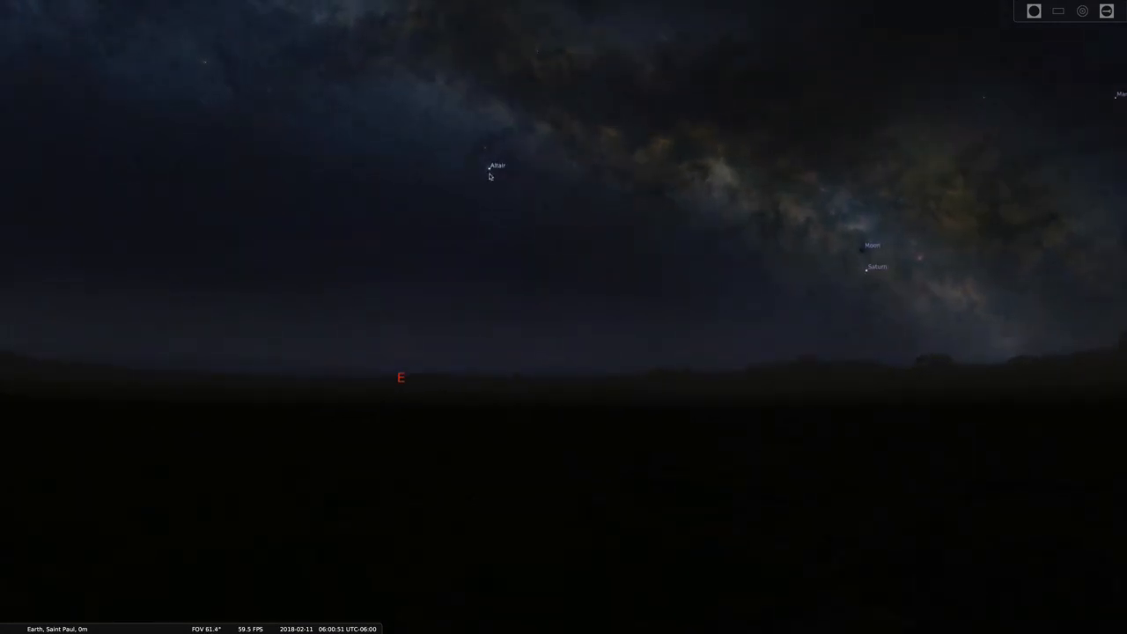
# Select Altair, then Saturn to display Saturn's planet details
pyautogui.click(490, 167)
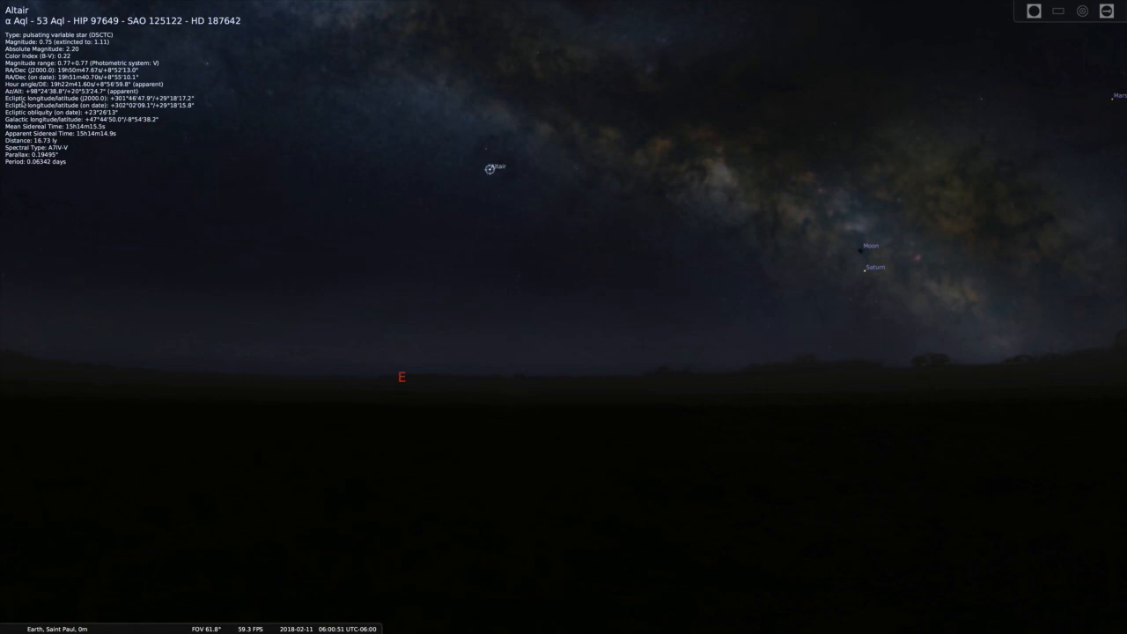
pyautogui.moveTo(481, 383)
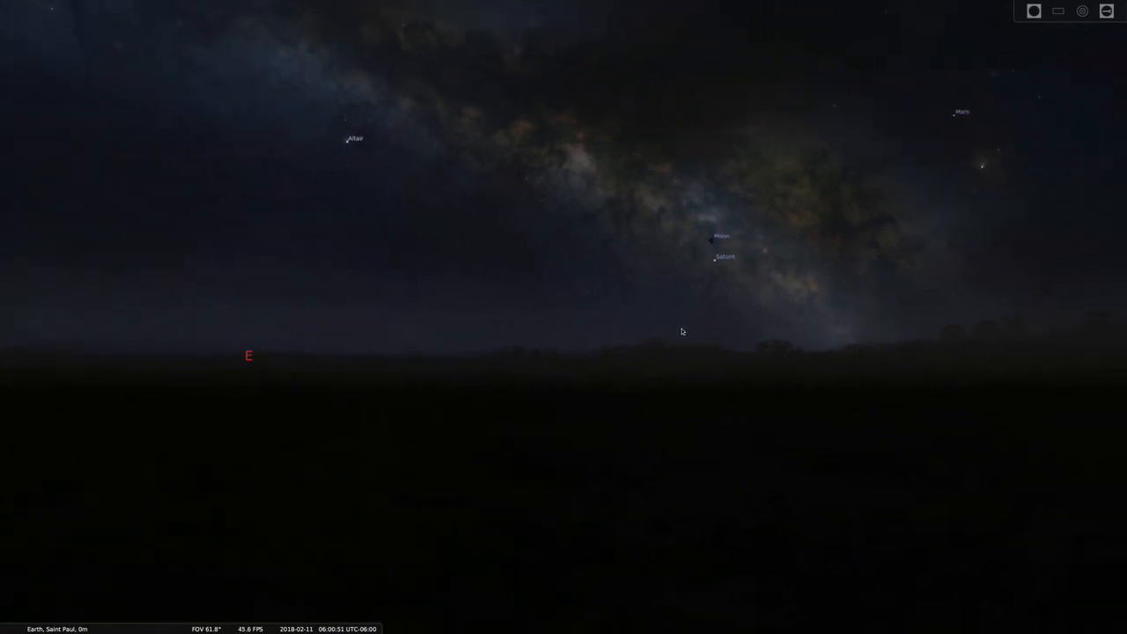
pyautogui.click(715, 256)
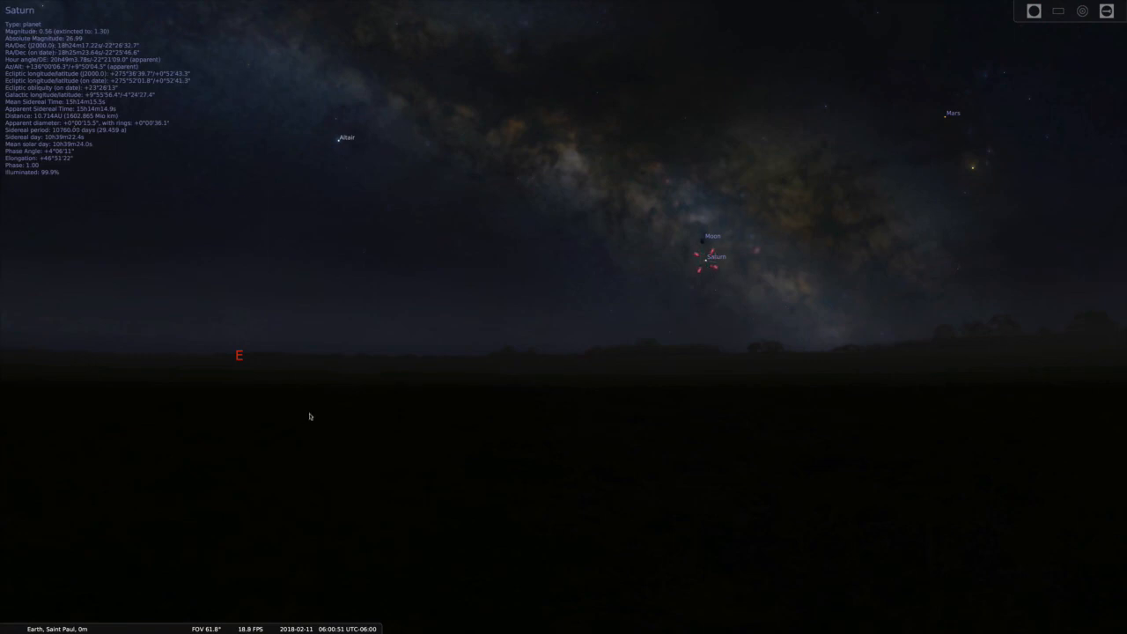
pyautogui.moveTo(507, 432)
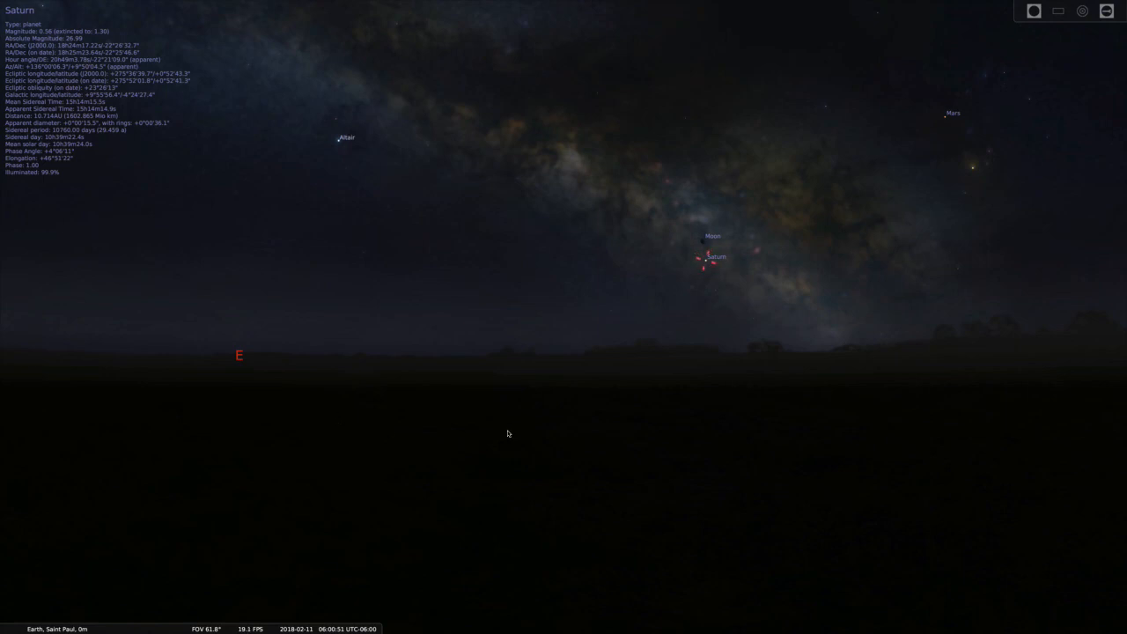